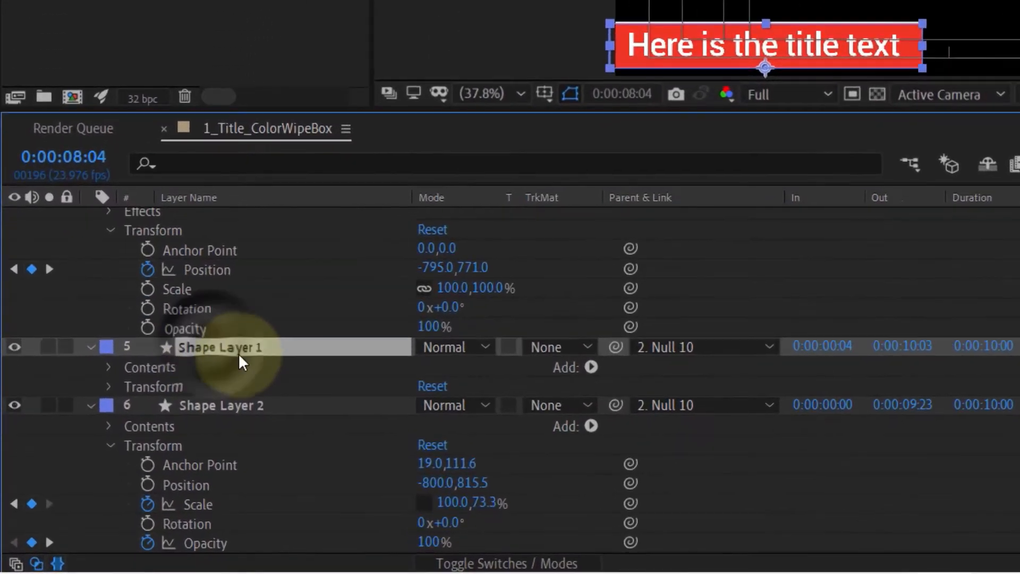
Expand Shape Layer 1's Transform group to reveal its keyframed Scale of 100, 73.3%.
click(109, 386)
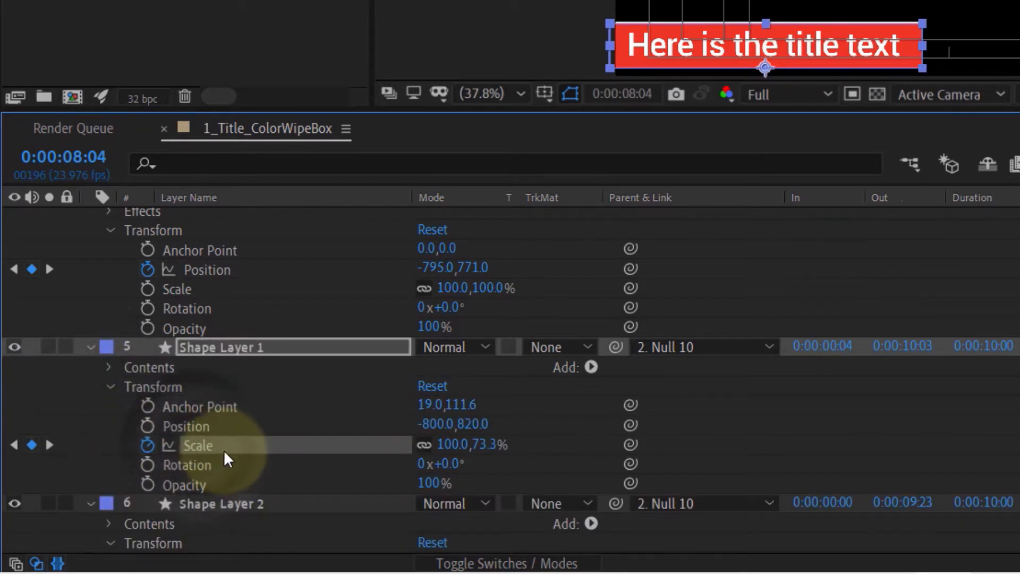
mouse_move(254, 456)
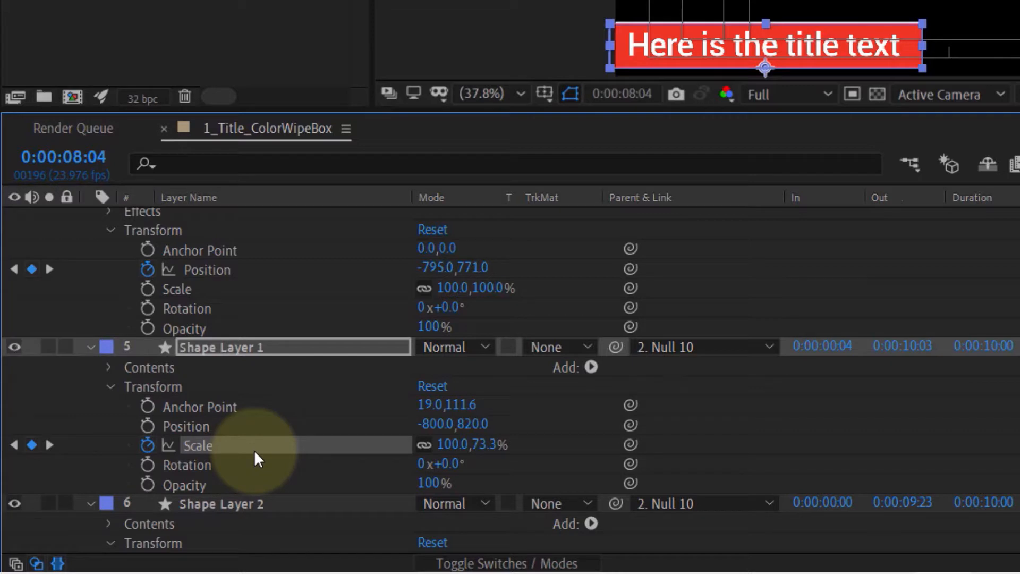
mouse_move(430, 451)
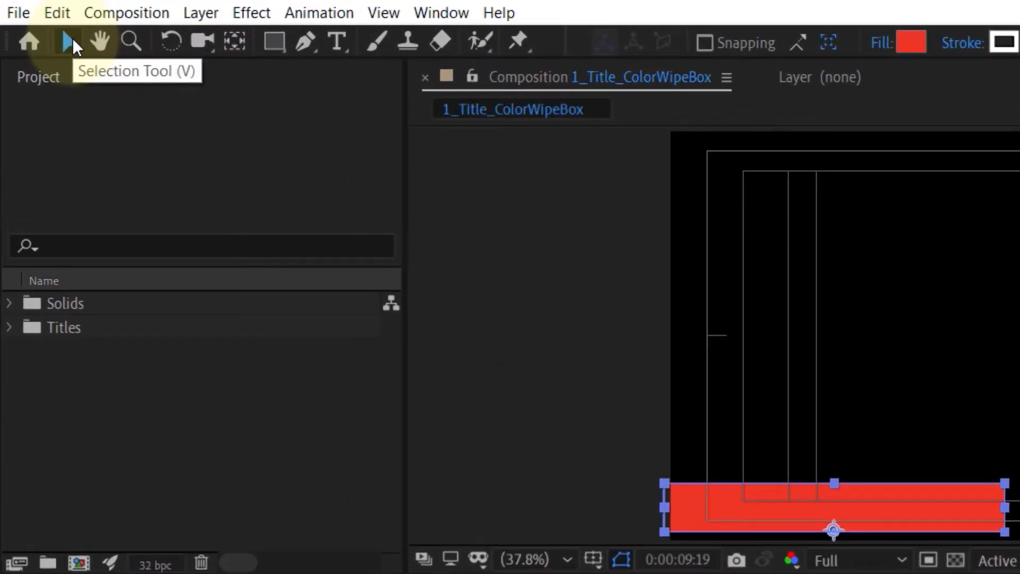
mouse_move(166, 97)
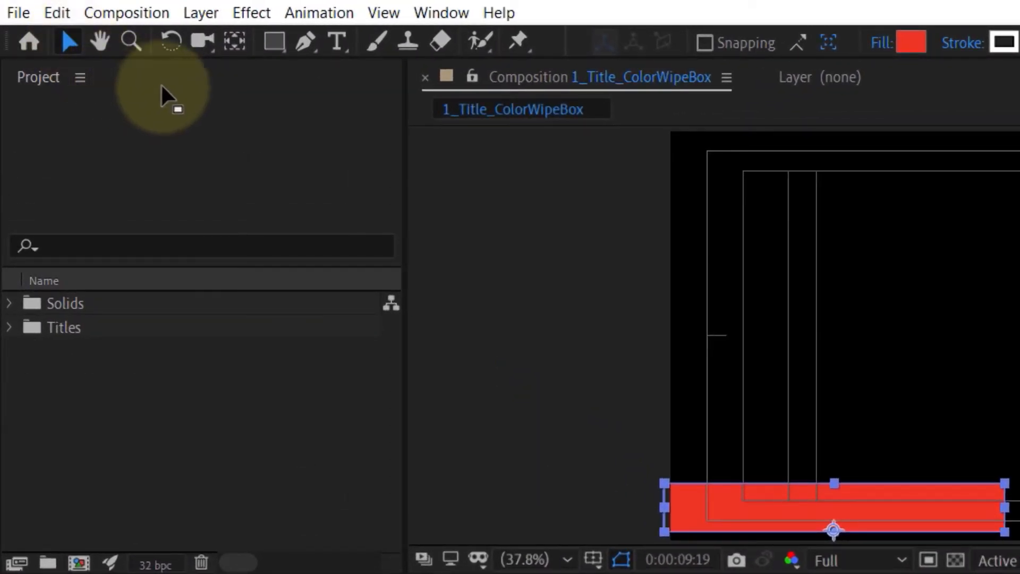
mouse_move(235, 41)
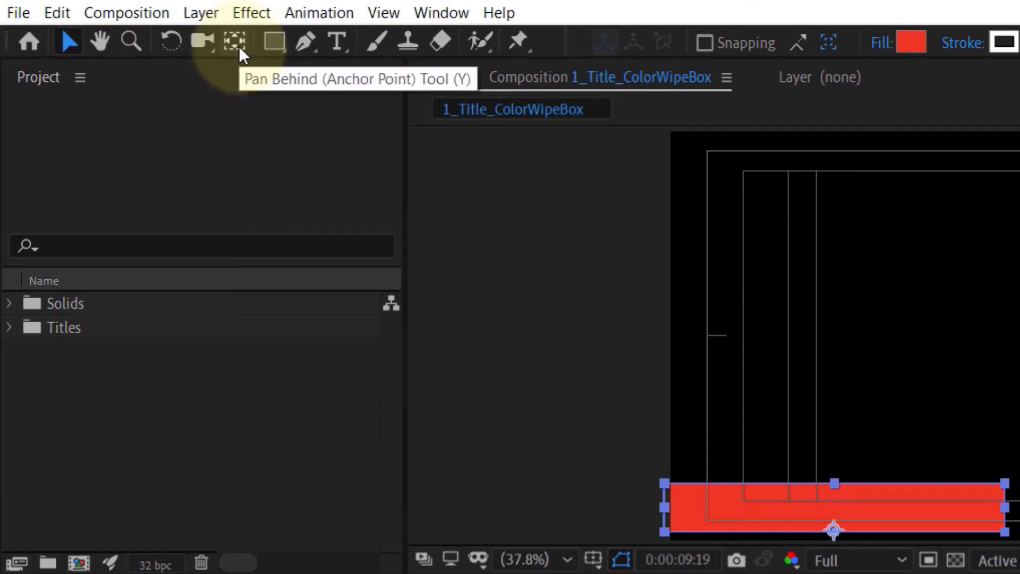
Switch to the Pan Behind (Anchor Point) tool with the Y shortcut.
key(y)
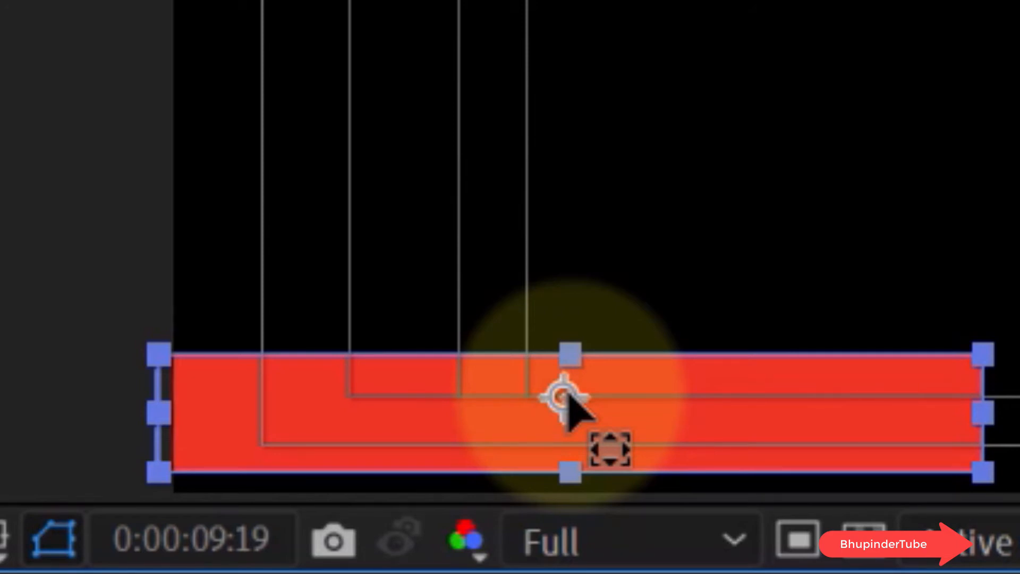
Snap the anchor point to the red box's top center, giving Anchor Point 20.5, -155.3.
key(ctrl)
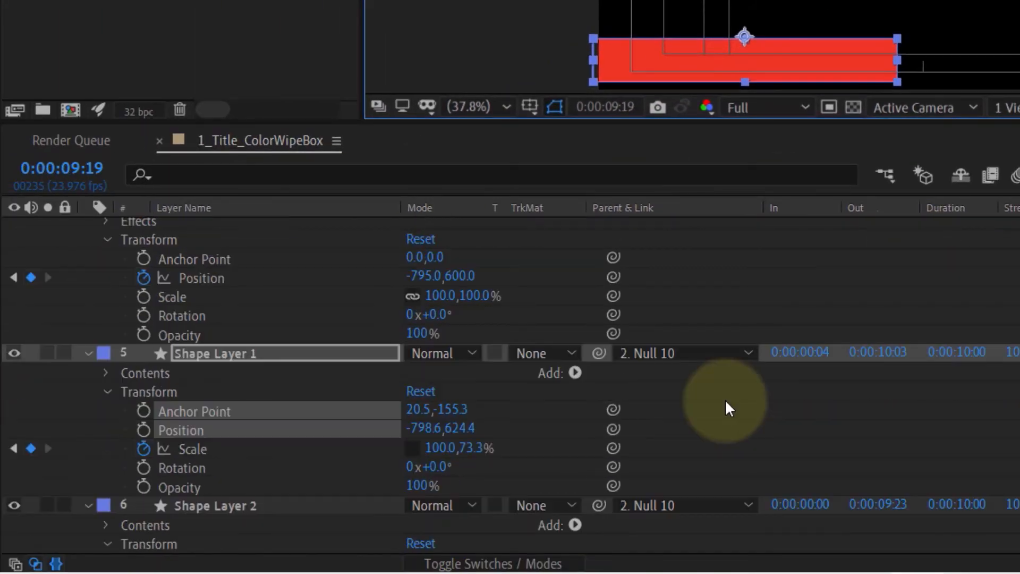
mouse_move(479, 453)
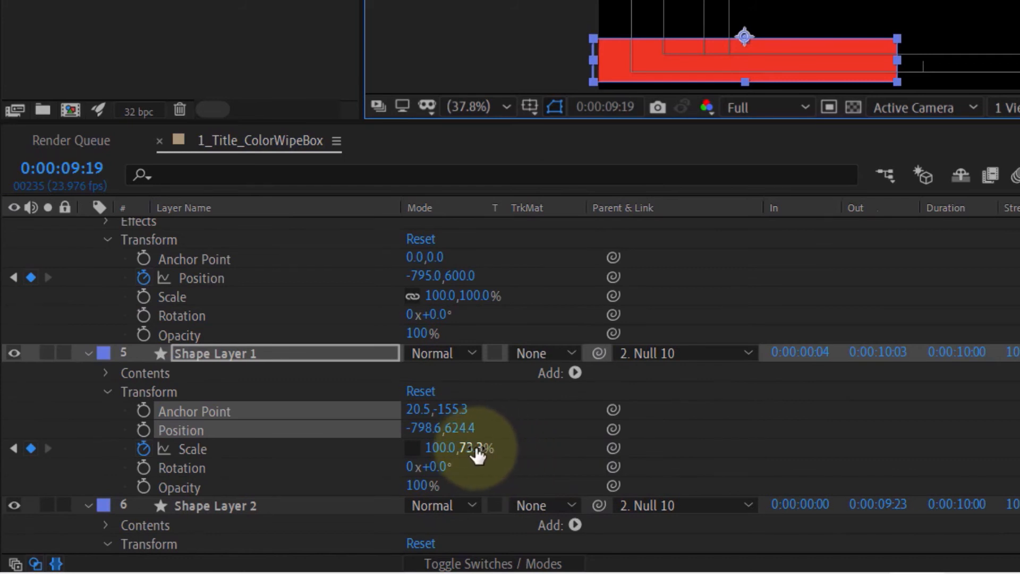
Open the 73.3 Y Scale value of Shape Layer 1 for editing.
double_click(478, 448)
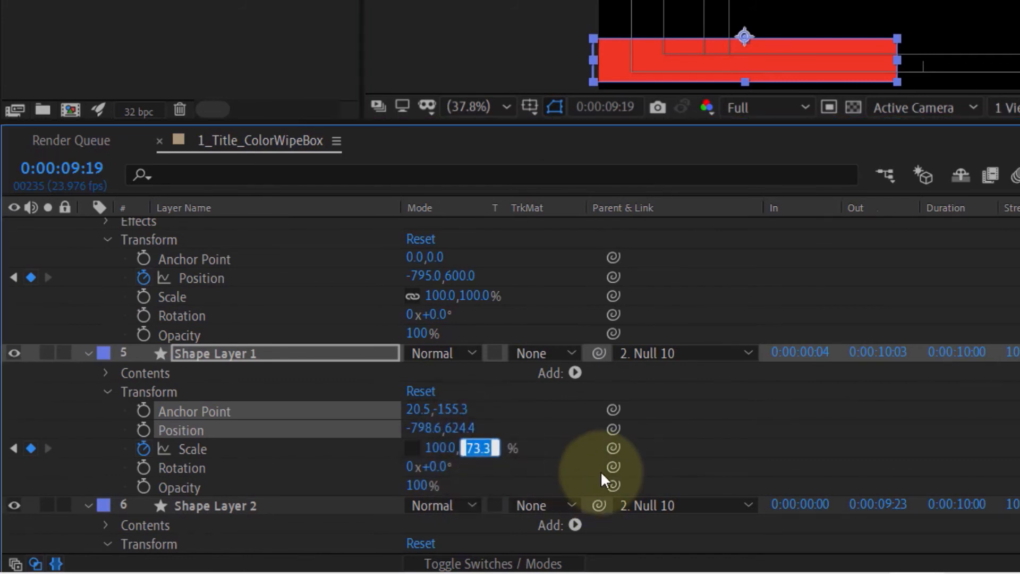